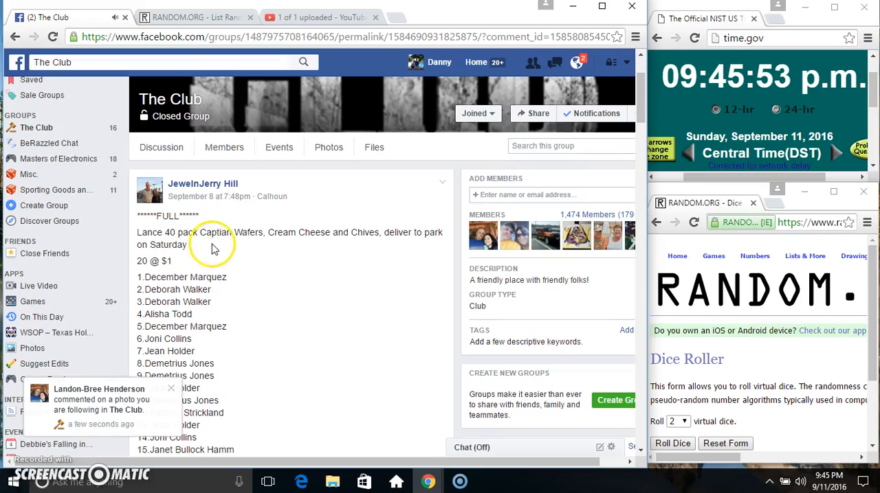
{"action": "mouse_move", "coordinate": [137, 278]}
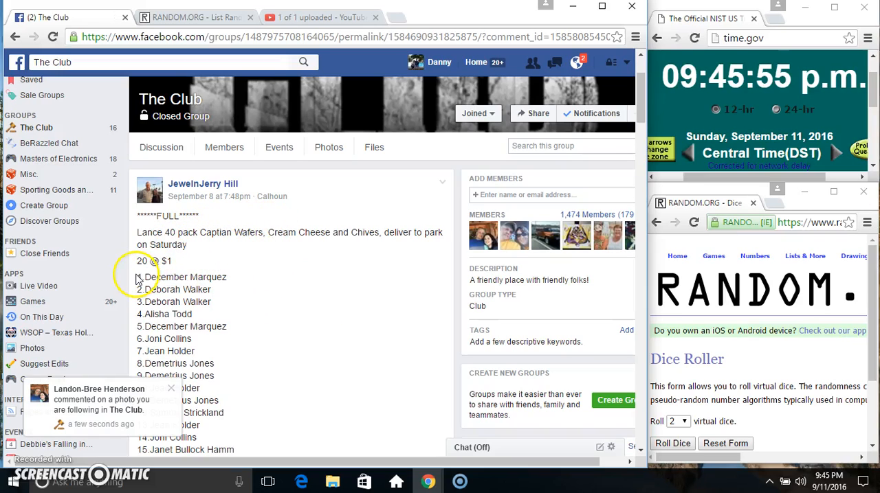
Scroll past the post's numbered 20-name raffle list down to the comment thread
{"action": "scroll", "scroll_direction": "down", "scroll_amount": 3}
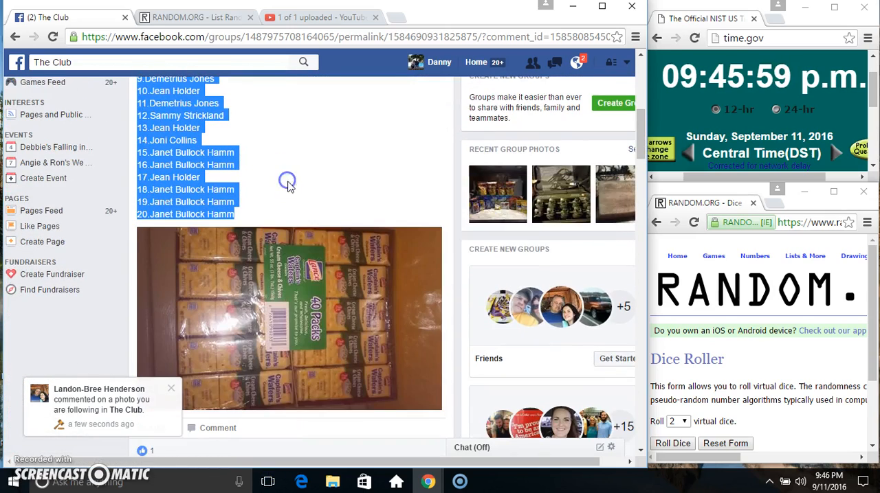
{"action": "scroll", "scroll_direction": "down", "scroll_amount": 3}
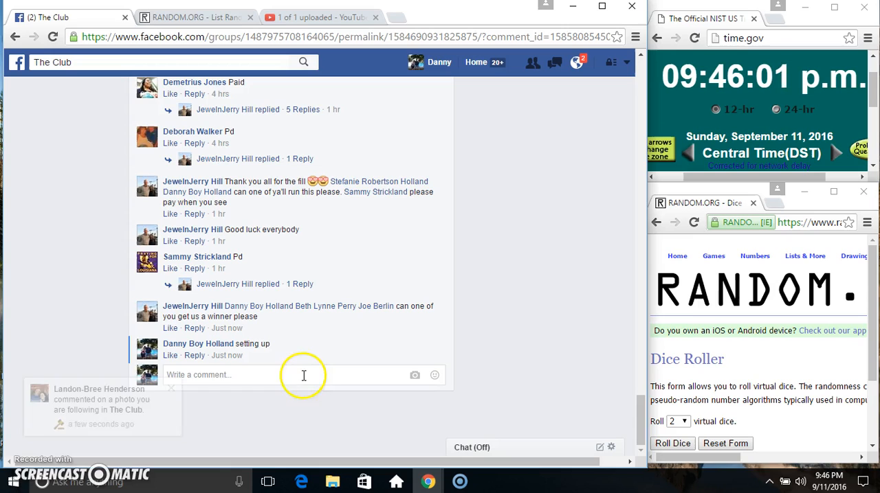
Post a 'live' comment under the raffle post and return to RANDOM.ORG
{"action": "type", "text": "liv"}
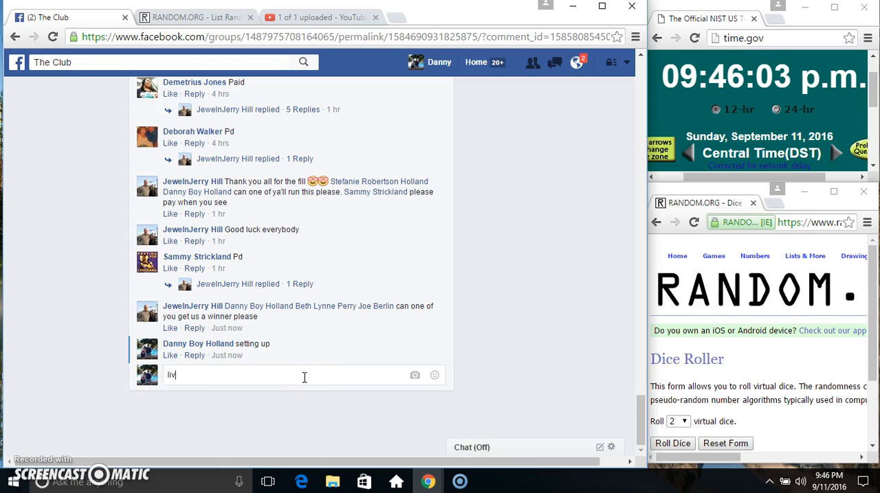
{"action": "key", "text": "Return"}
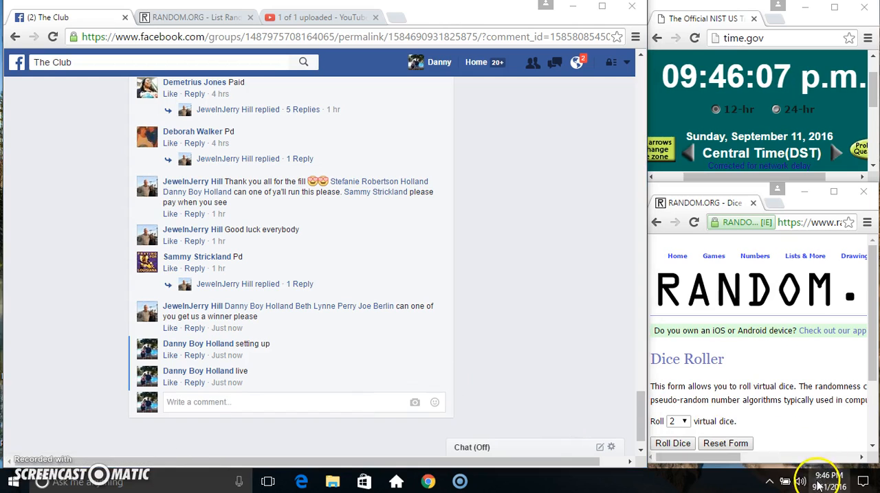
{"action": "left_click", "coordinate": [195, 17]}
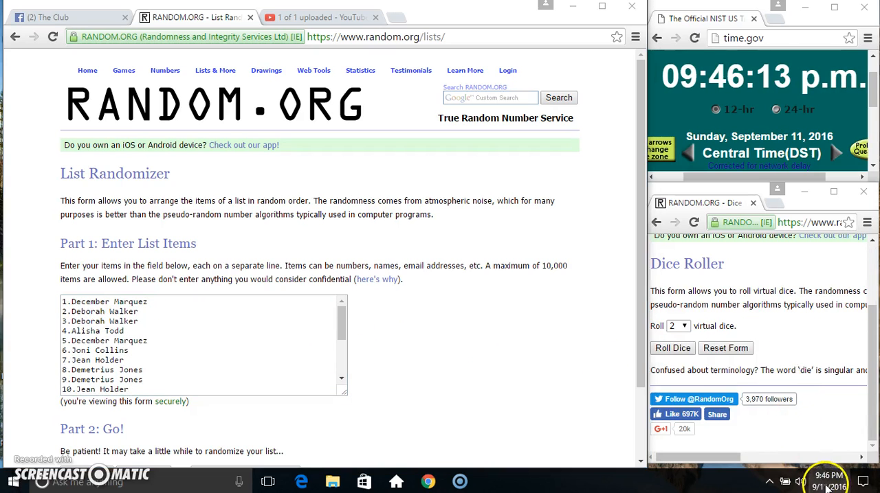
Roll two dice on RANDOM.ORG and shuffle the 20 pasted raffle names
{"action": "left_click", "coordinate": [672, 348]}
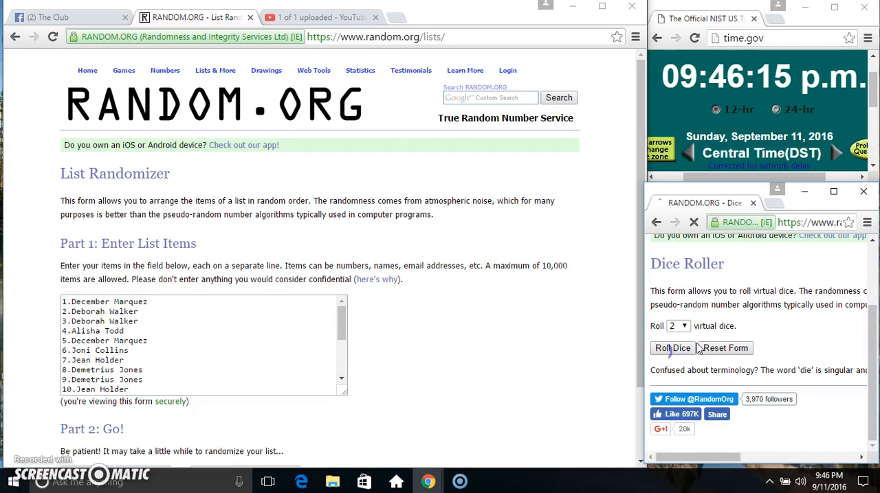
{"action": "left_click", "coordinate": [671, 347]}
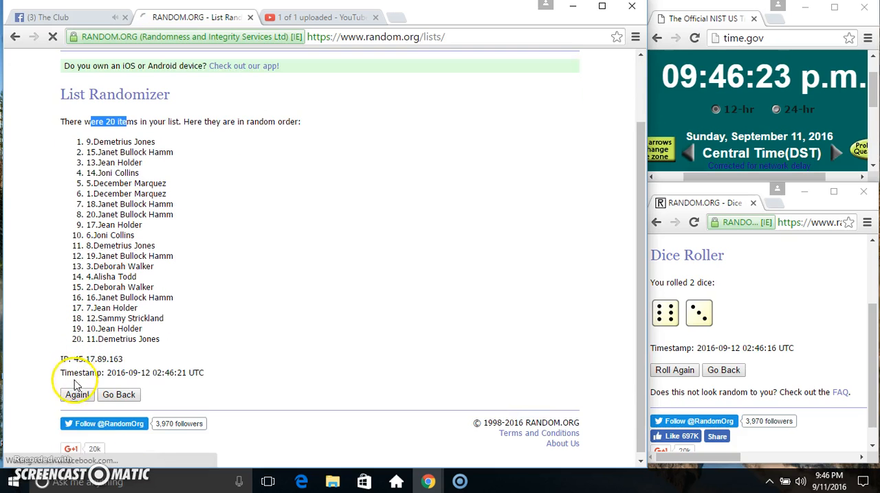
Re-randomize the 20-name raffle list four more times
{"action": "left_click", "coordinate": [76, 394]}
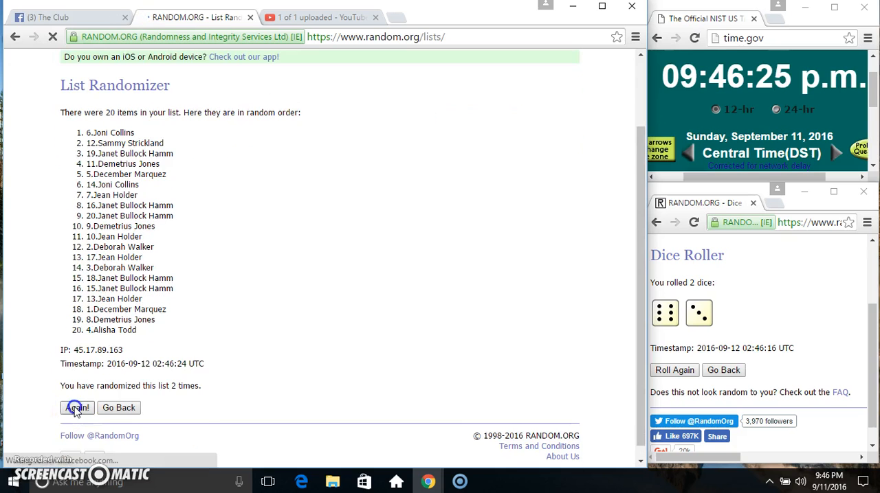
{"action": "left_click", "coordinate": [76, 407]}
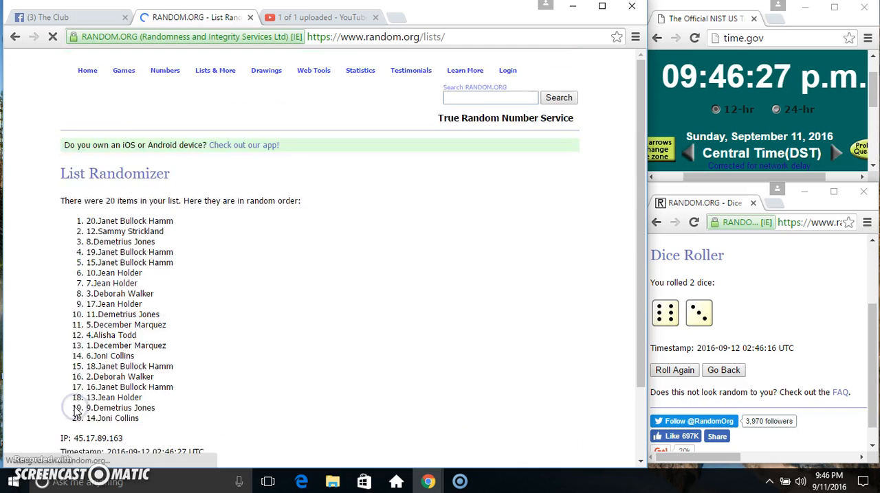
{"action": "left_click", "coordinate": [76, 407]}
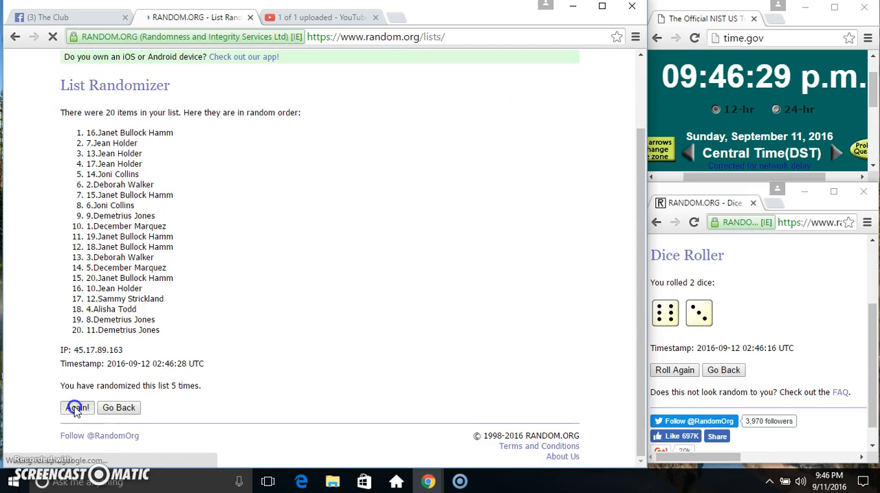
{"action": "left_click", "coordinate": [76, 408]}
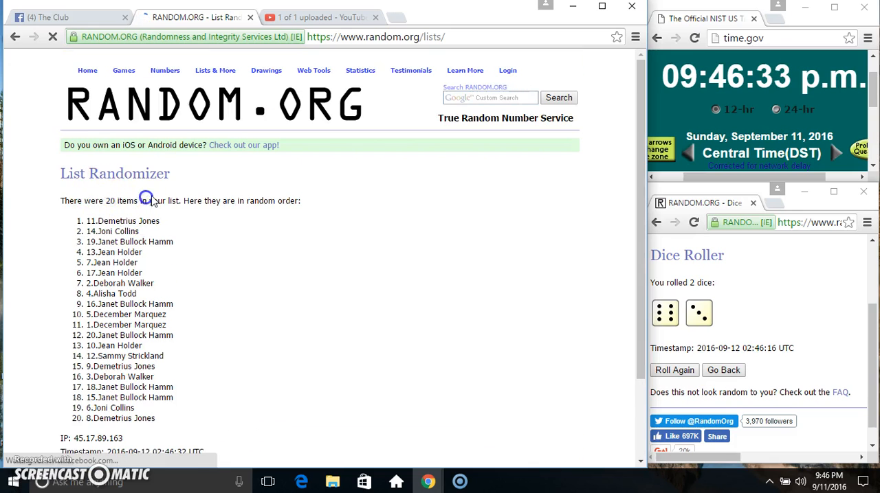
{"action": "scroll", "scroll_direction": "down", "scroll_amount": 3}
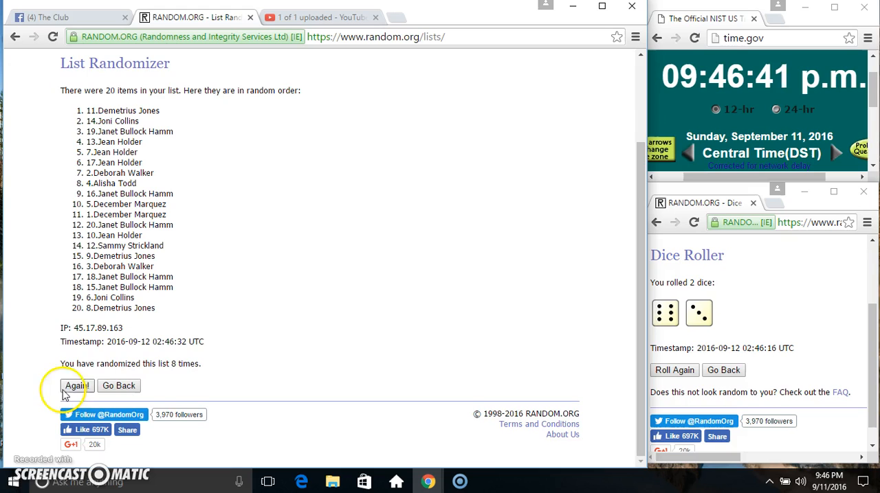
{"action": "left_click", "coordinate": [75, 386]}
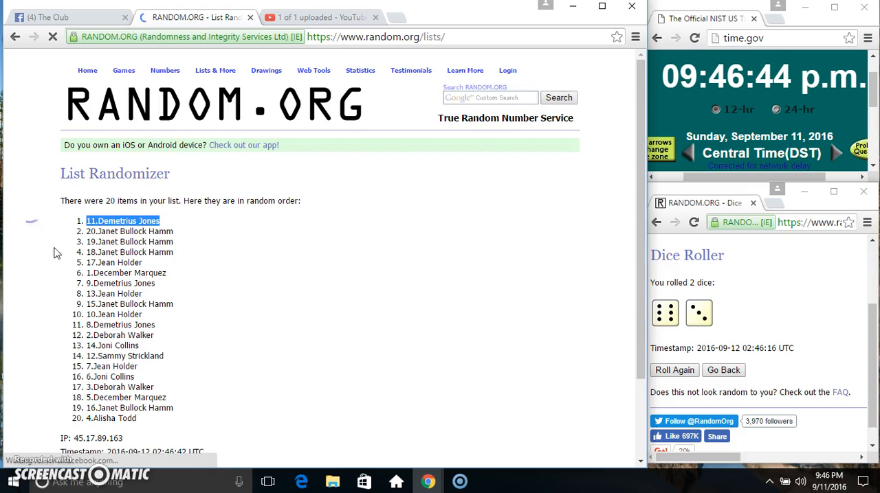
{"action": "scroll", "scroll_direction": "down", "scroll_amount": 3}
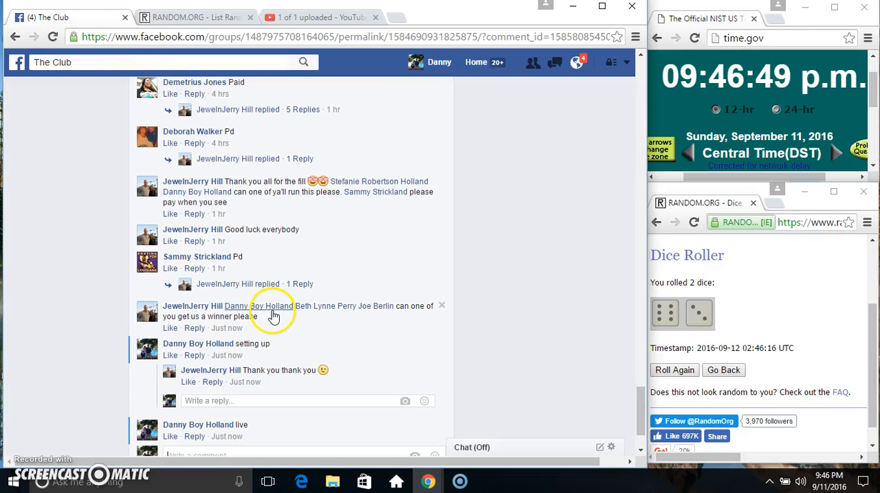
{"action": "type", "text": "done"}
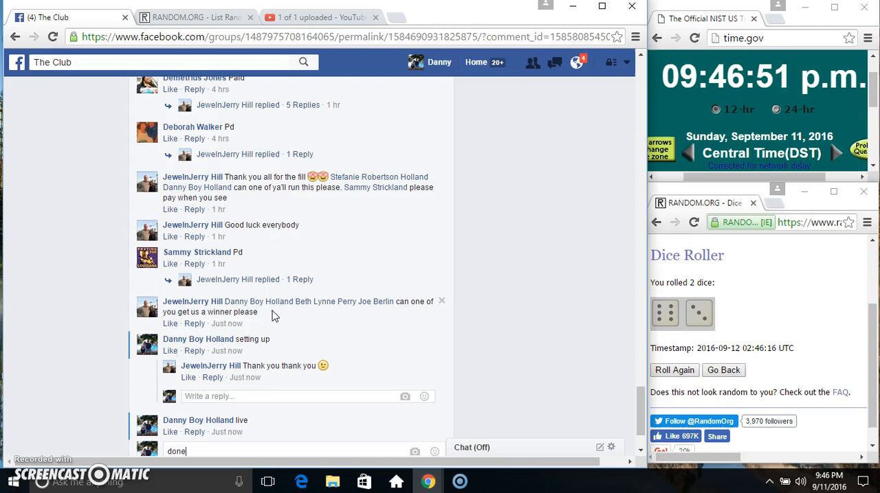